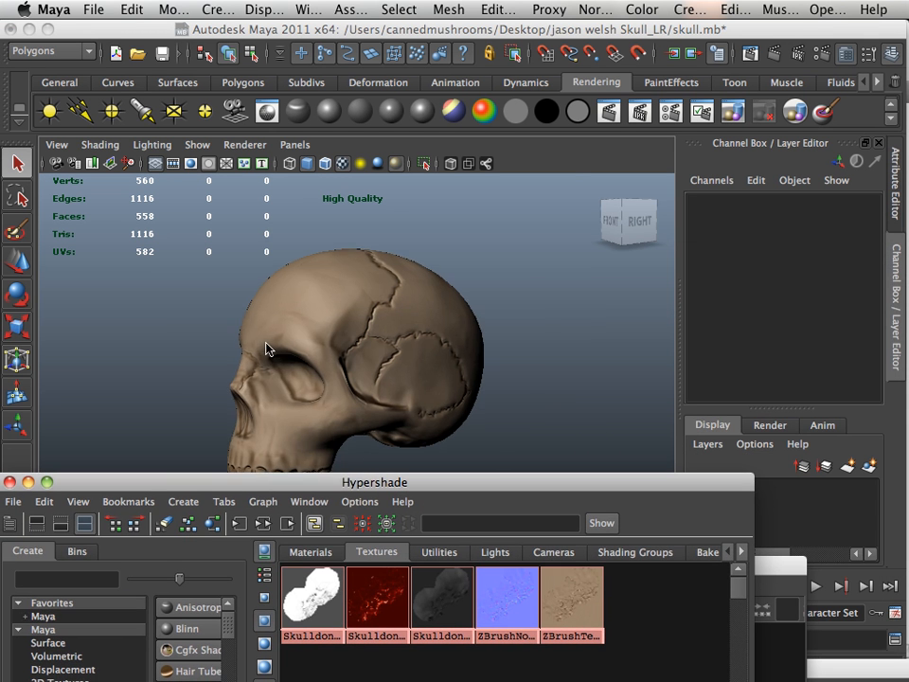
Orbit around the skull from front to side view, then select the skull mesh.
left_click_drag(265, 351, 393, 365)
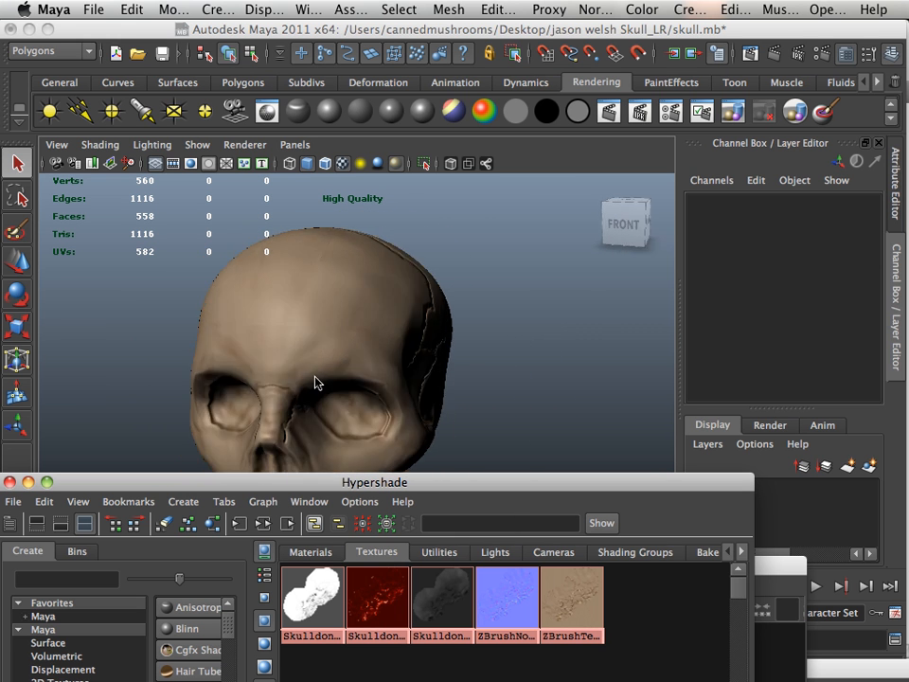
left_click_drag(317, 383, 350, 366)
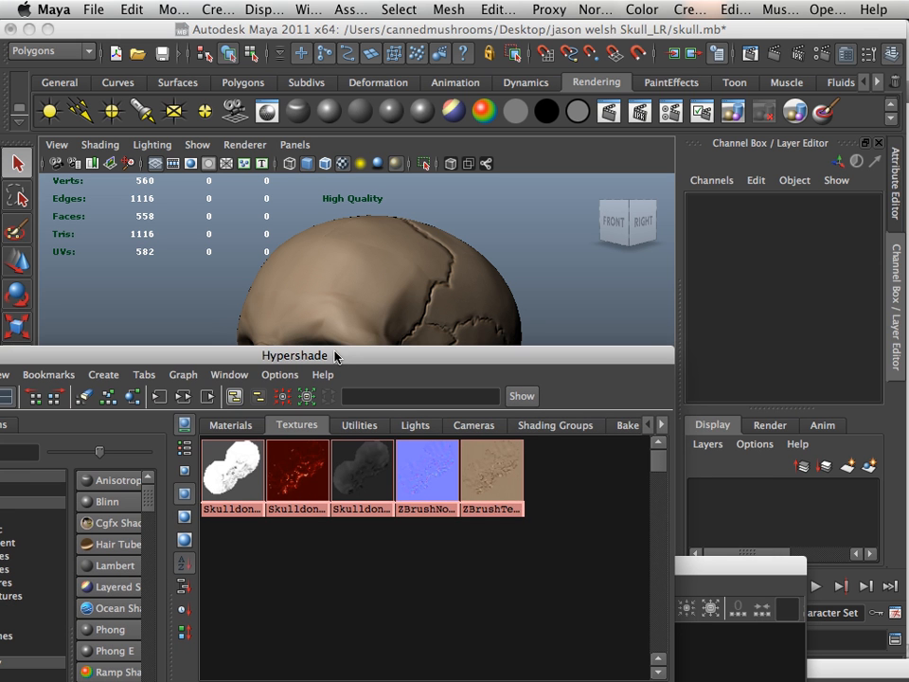
left_click(232, 474)
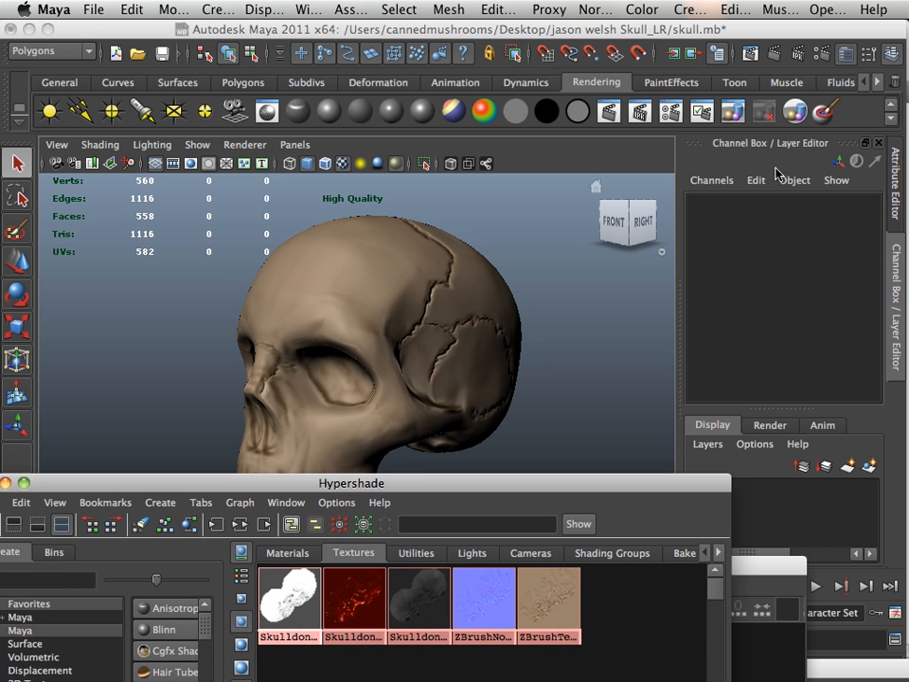
left_click(378, 341)
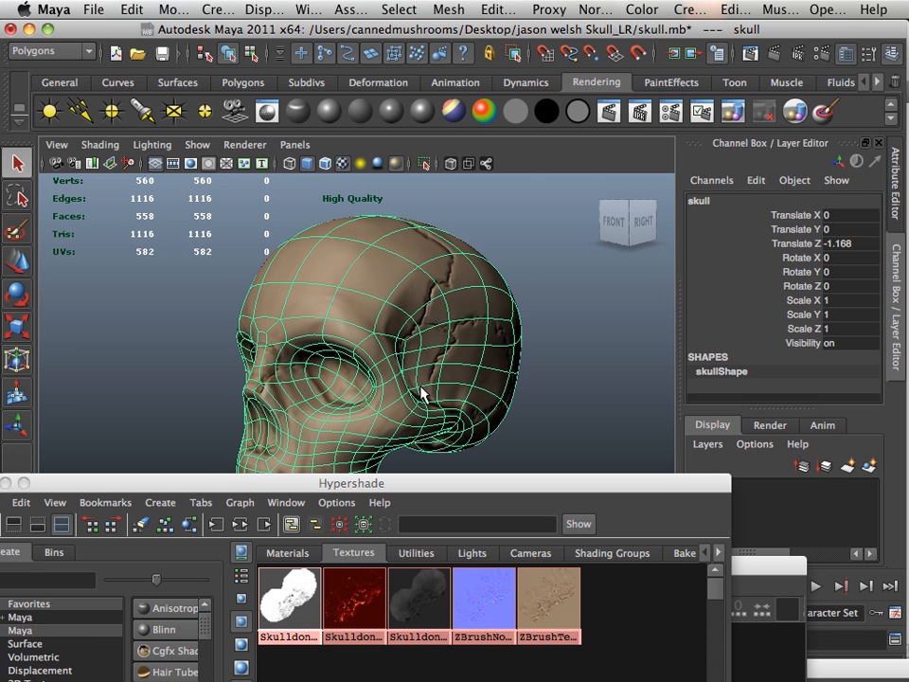
mouse_move(314, 11)
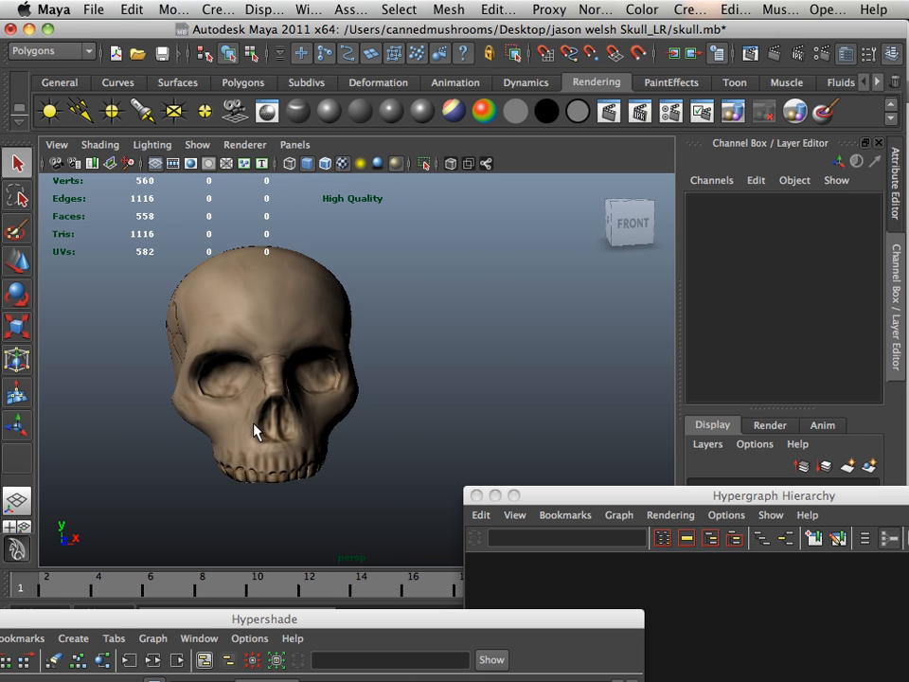
left_click_drag(265, 370, 374, 410)
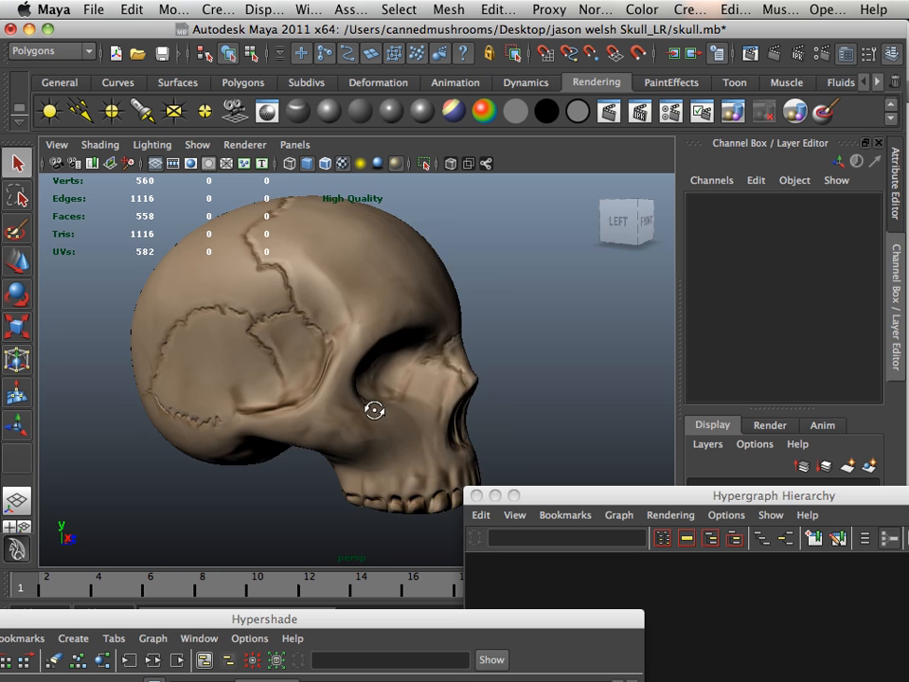
left_click_drag(374, 410, 299, 392)
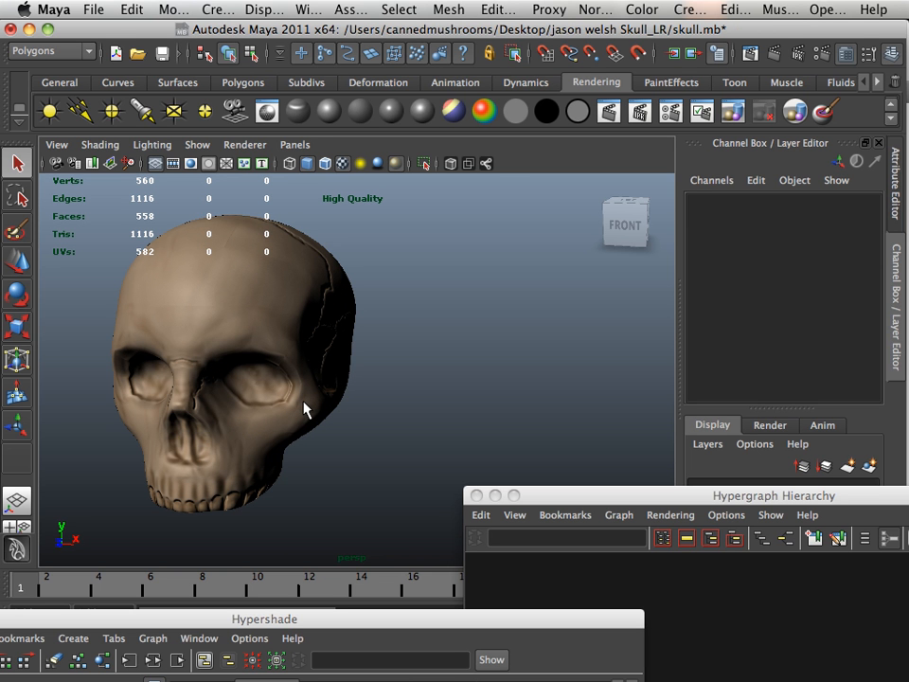
left_click(236, 370)
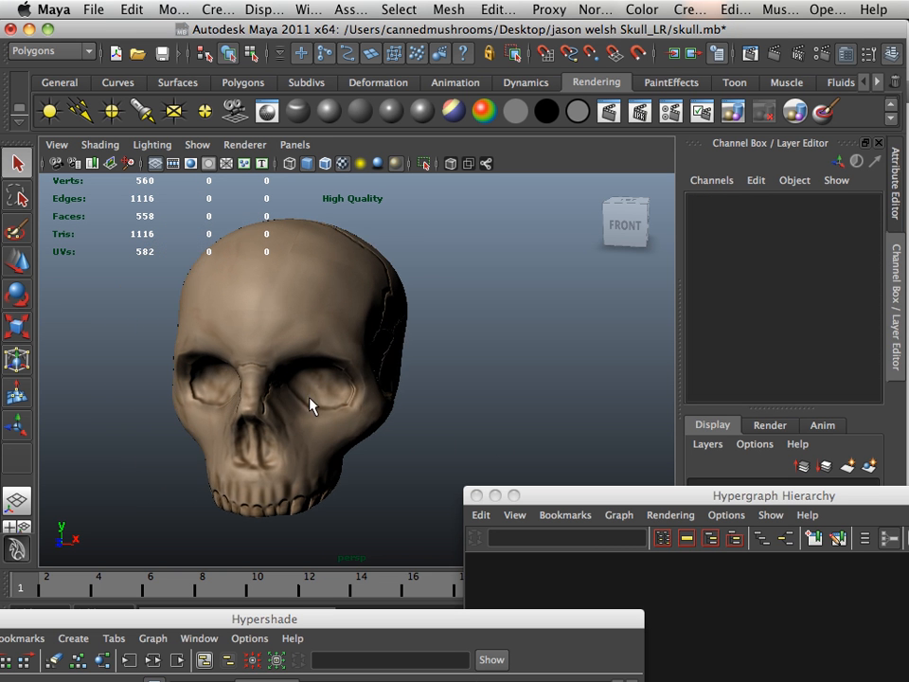
left_click_drag(313, 405, 206, 381)
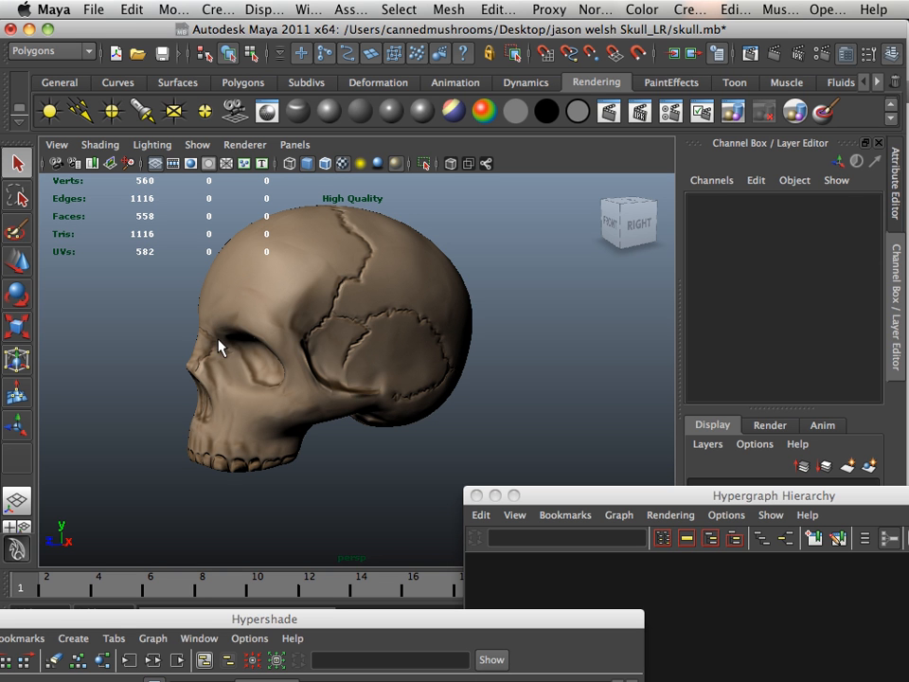
mouse_move(191, 339)
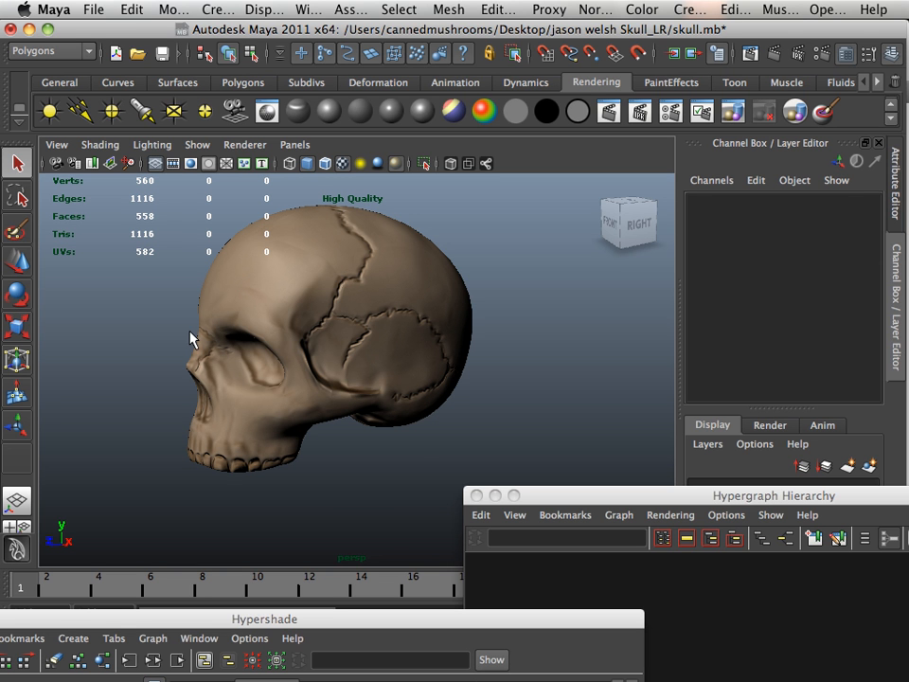